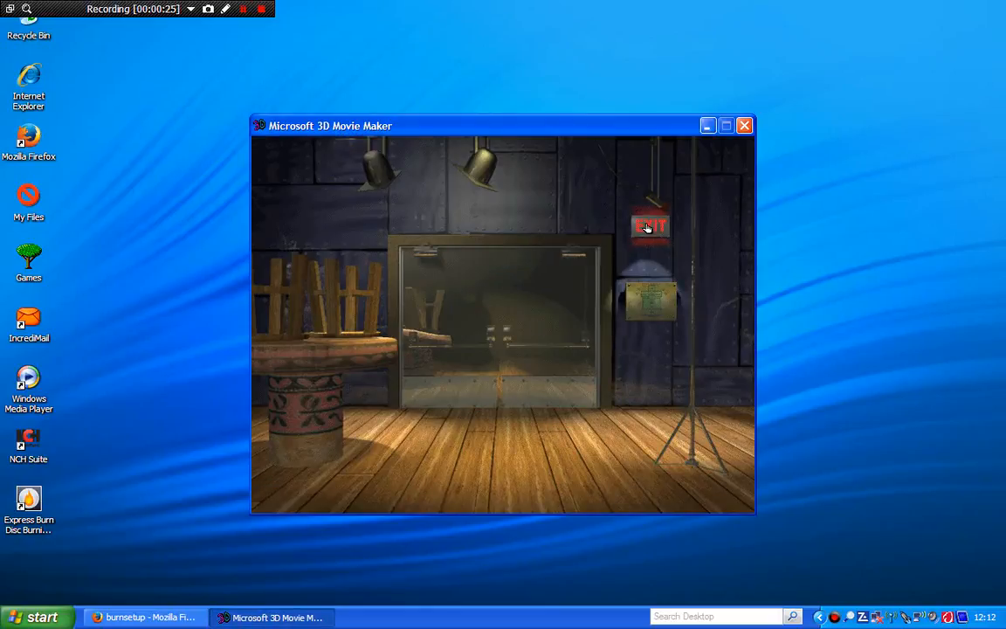
Quit 3D Movie Maker through the theater's EXIT sign, confirming with 'Yes.'.
{"action": "left_click", "coordinate": [649, 227]}
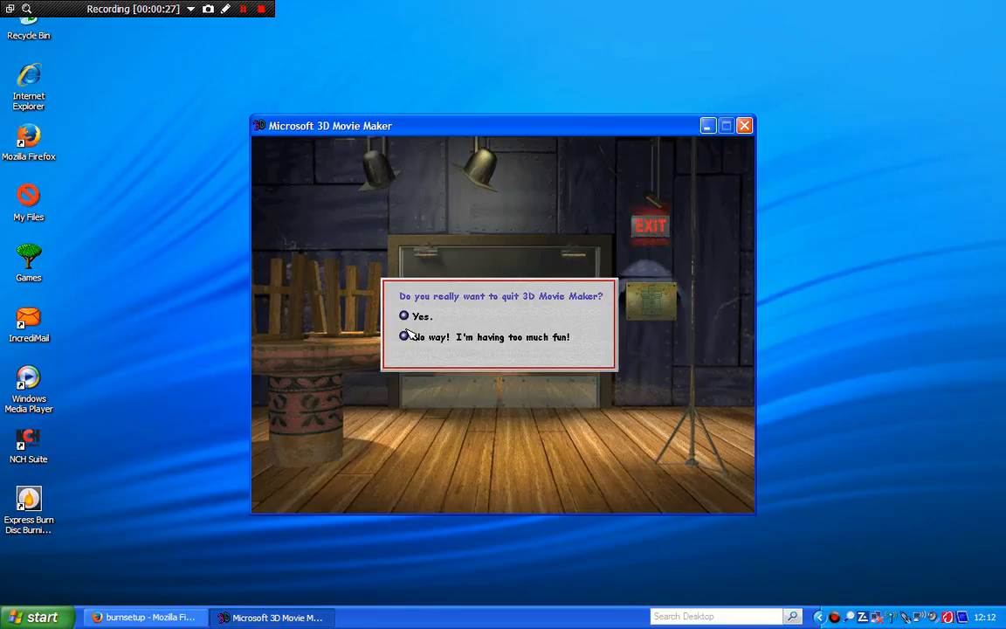
{"action": "left_click", "coordinate": [403, 315]}
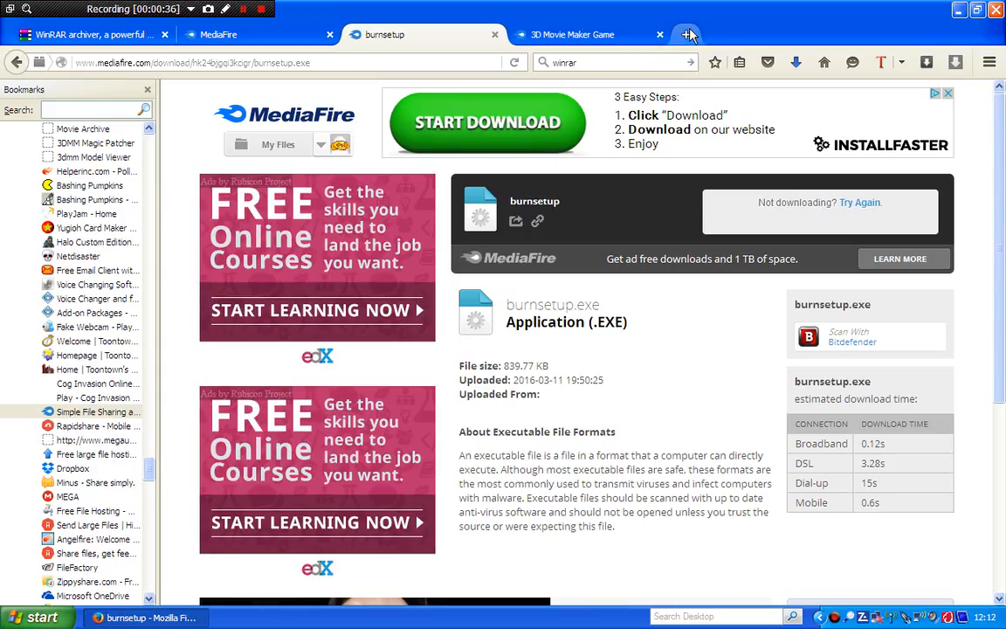
Load the 3dmm.com forum from its tile on a new Firefox tab.
{"action": "left_click", "coordinate": [686, 34]}
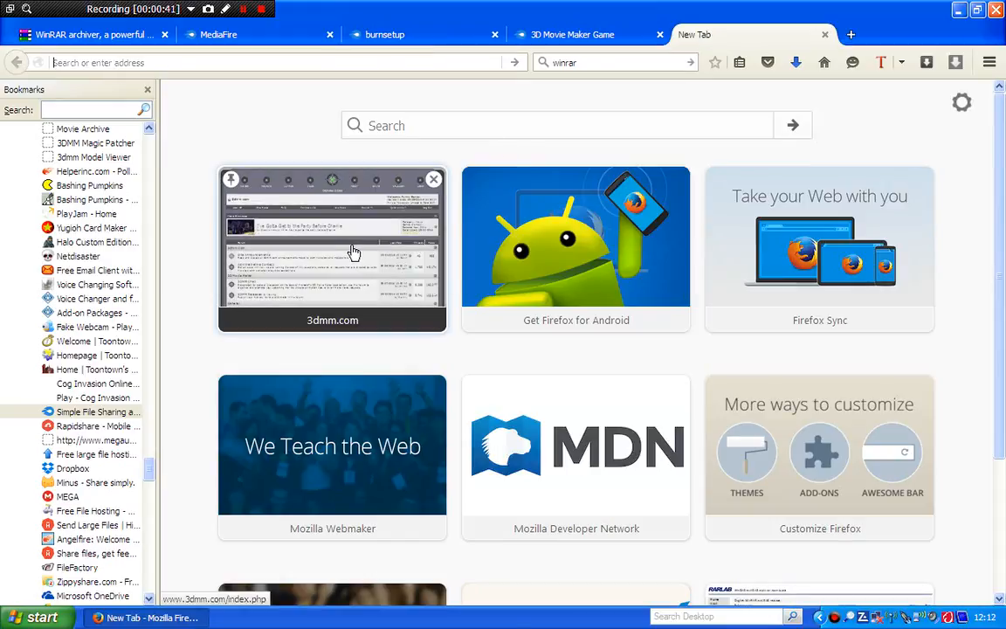
{"action": "left_click", "coordinate": [332, 249]}
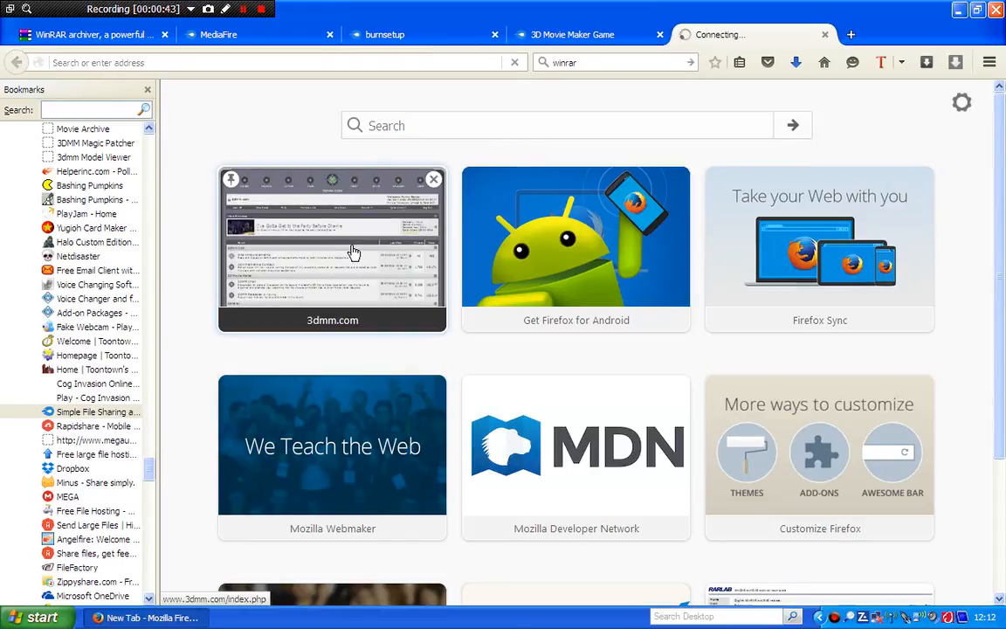
{"action": "left_click", "coordinate": [332, 249]}
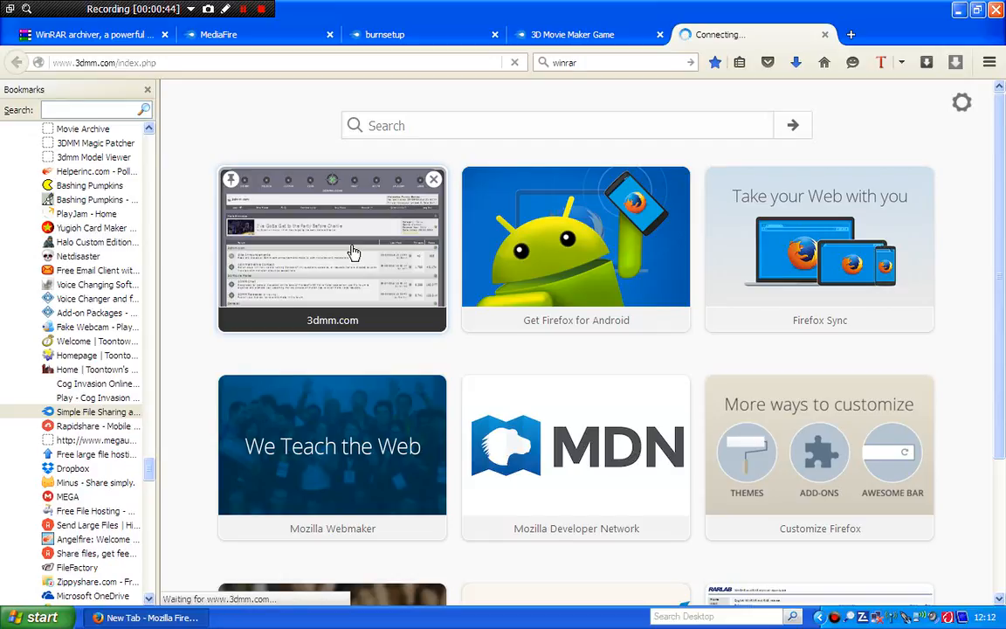
{"action": "left_click", "coordinate": [332, 235]}
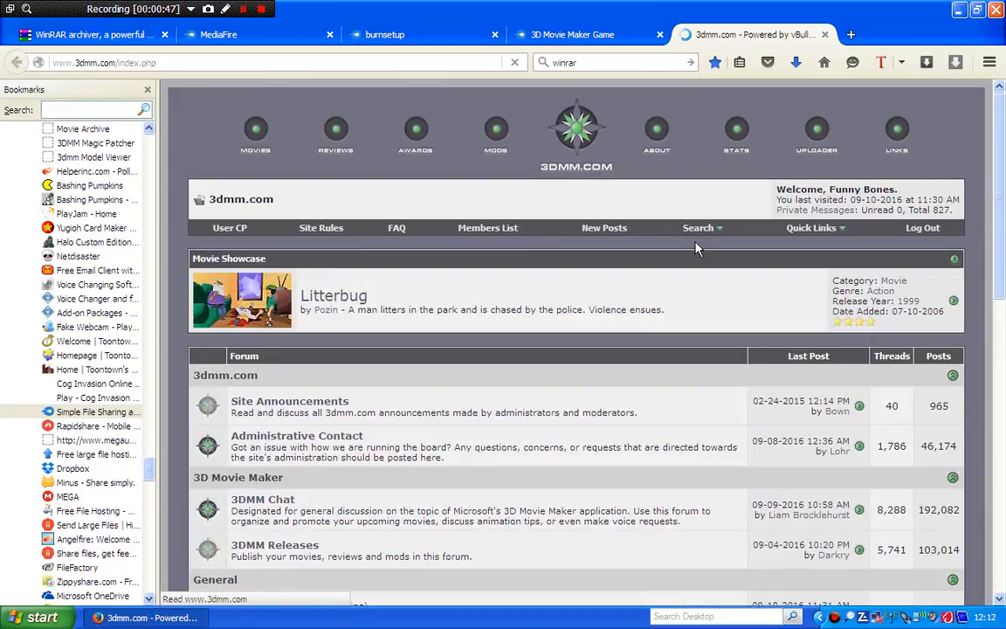
Go to the LINKS directory and follow the '3dmm Studio' entry.
{"action": "left_click", "coordinate": [898, 133]}
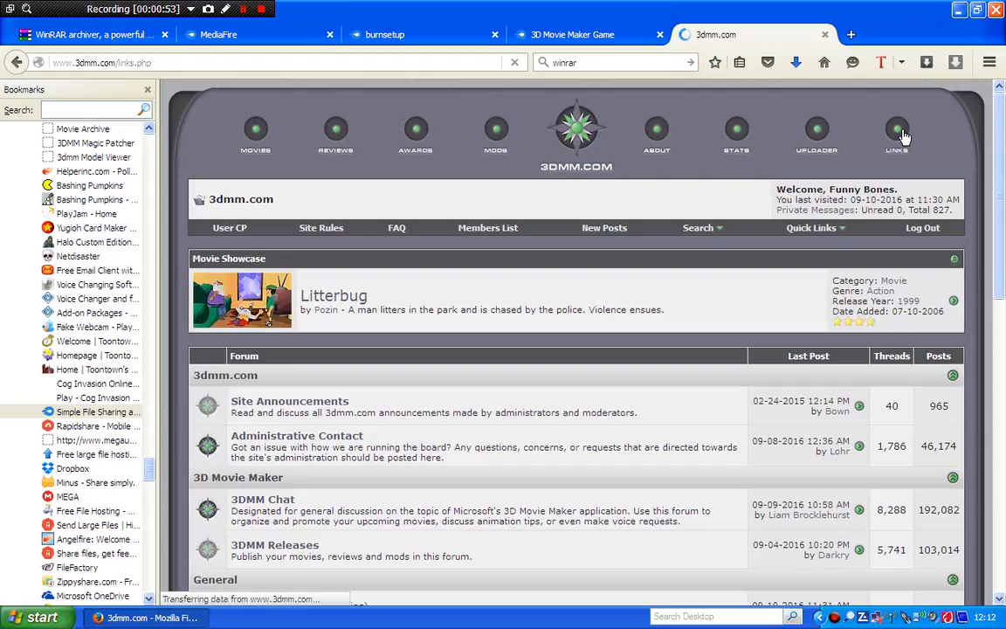
{"action": "left_click", "coordinate": [896, 136]}
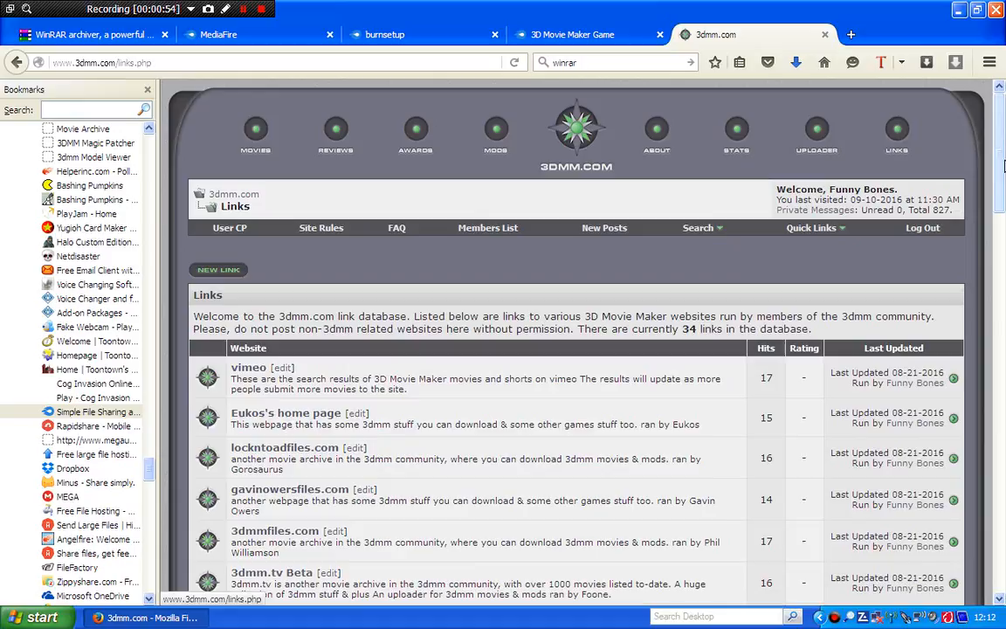
{"action": "scroll", "scroll_direction": "down", "scroll_amount": 3}
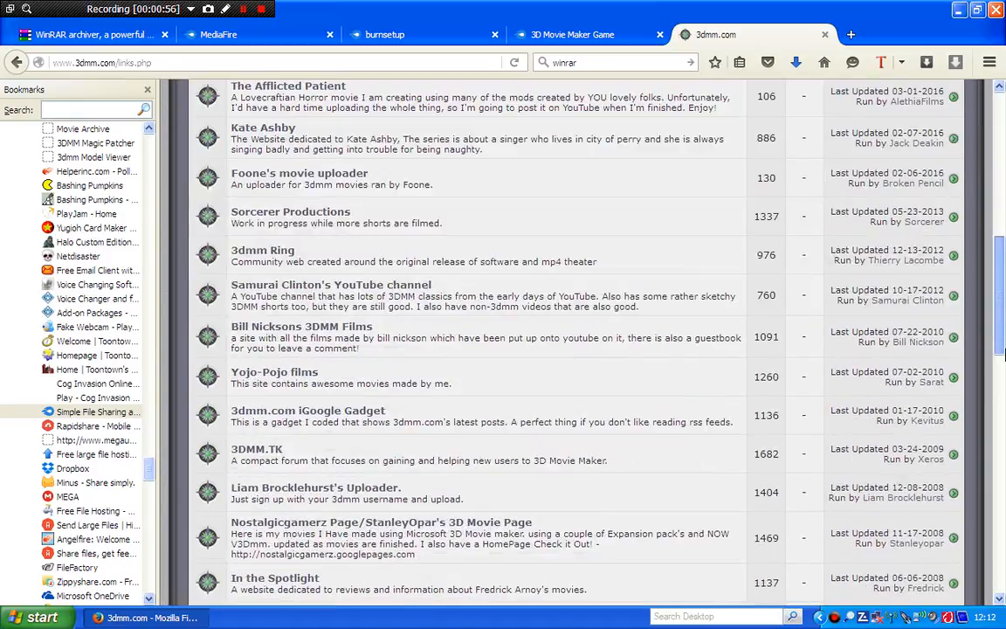
{"action": "scroll", "scroll_direction": "down", "scroll_amount": 3}
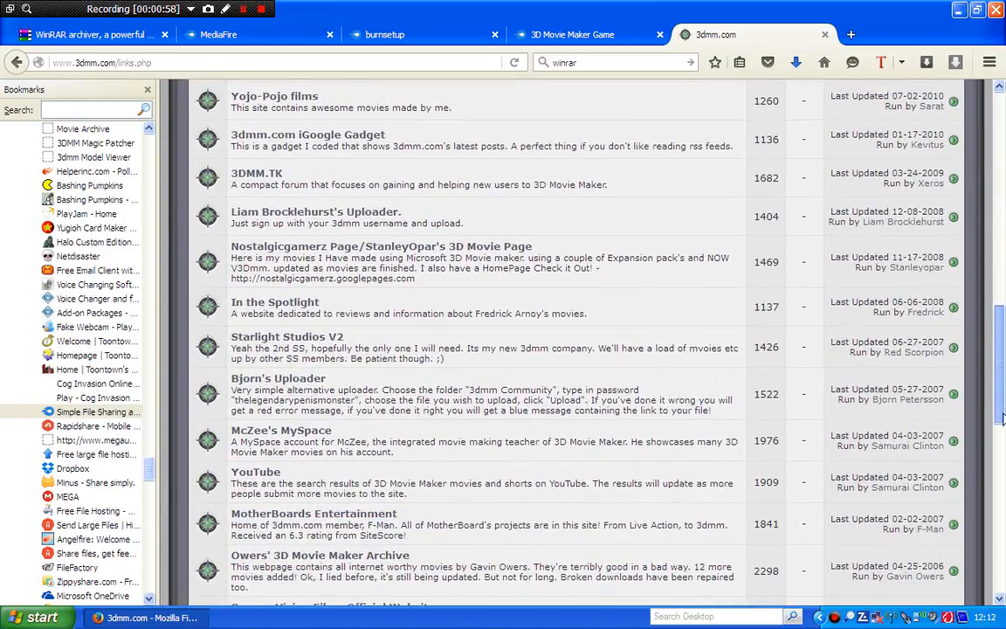
{"action": "scroll", "scroll_direction": "down", "scroll_amount": 3}
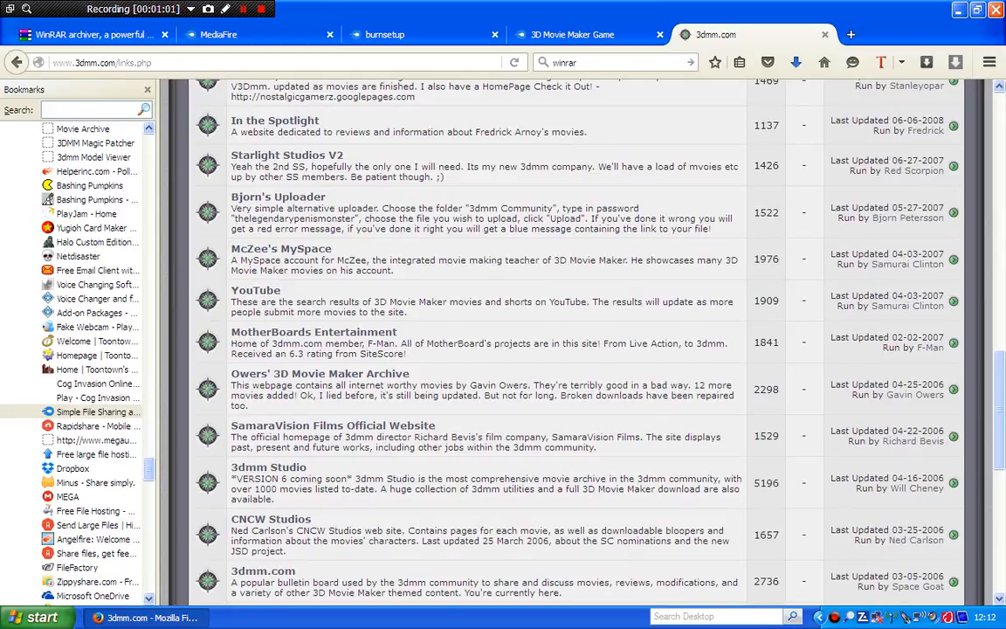
{"action": "mouse_move", "coordinate": [269, 466]}
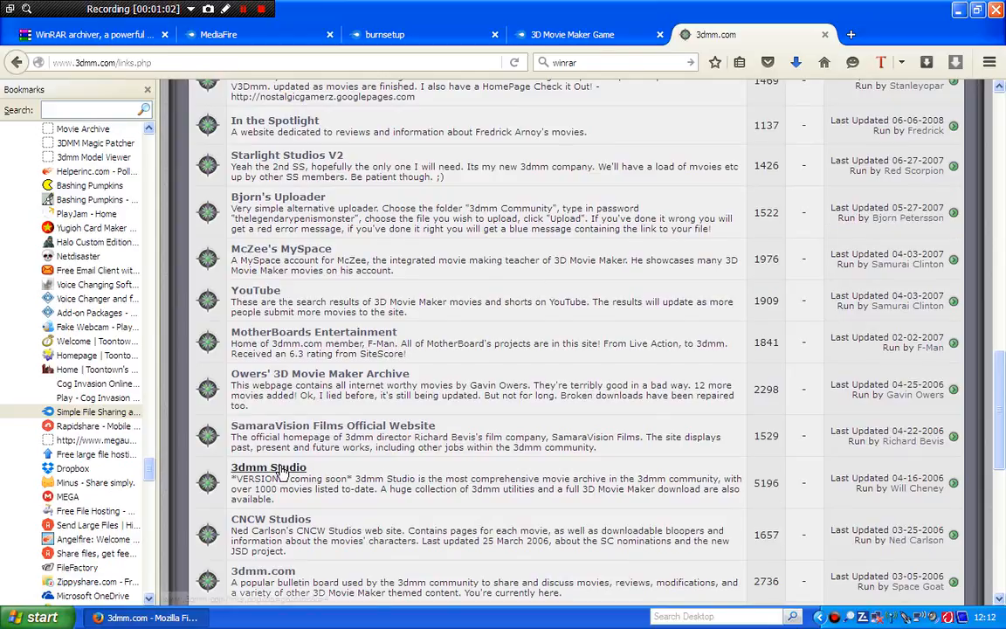
{"action": "left_click", "coordinate": [269, 467]}
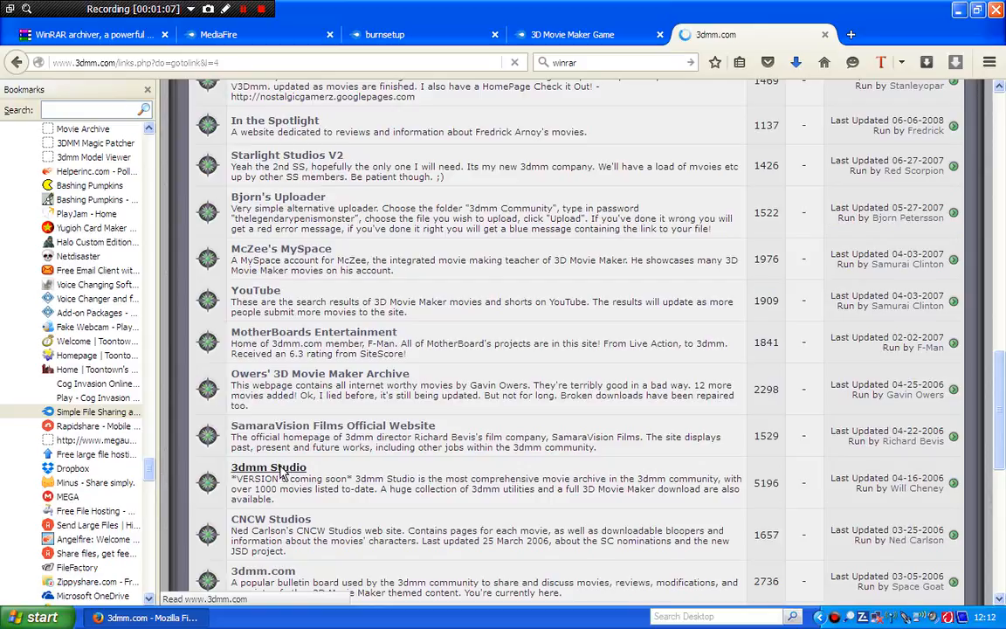
Proceed past the Redirecting page to load 3dmmstudio.co.uk.
{"action": "left_click", "coordinate": [268, 466]}
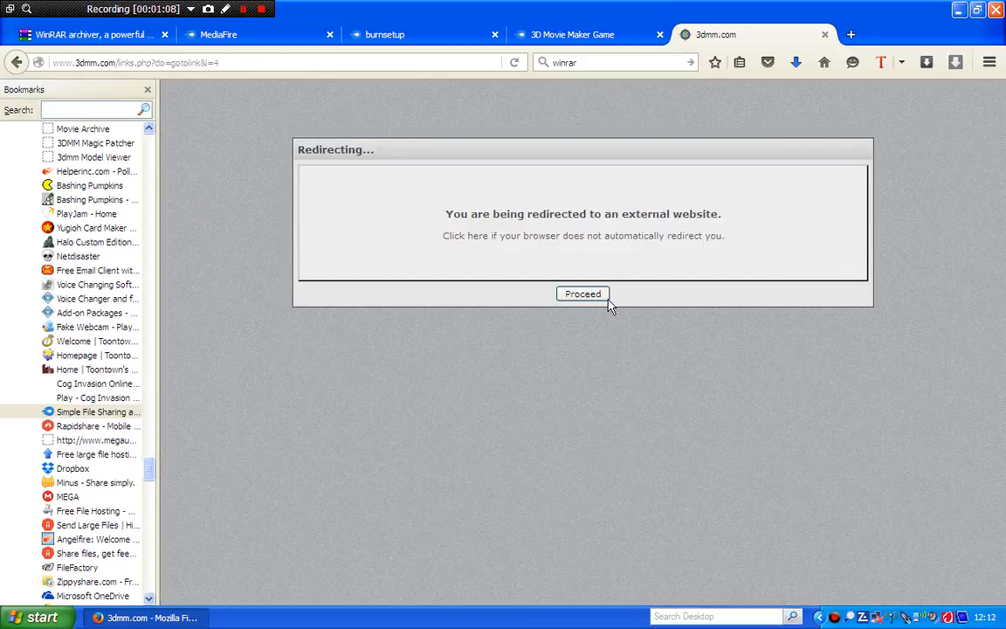
{"action": "left_click", "coordinate": [583, 293]}
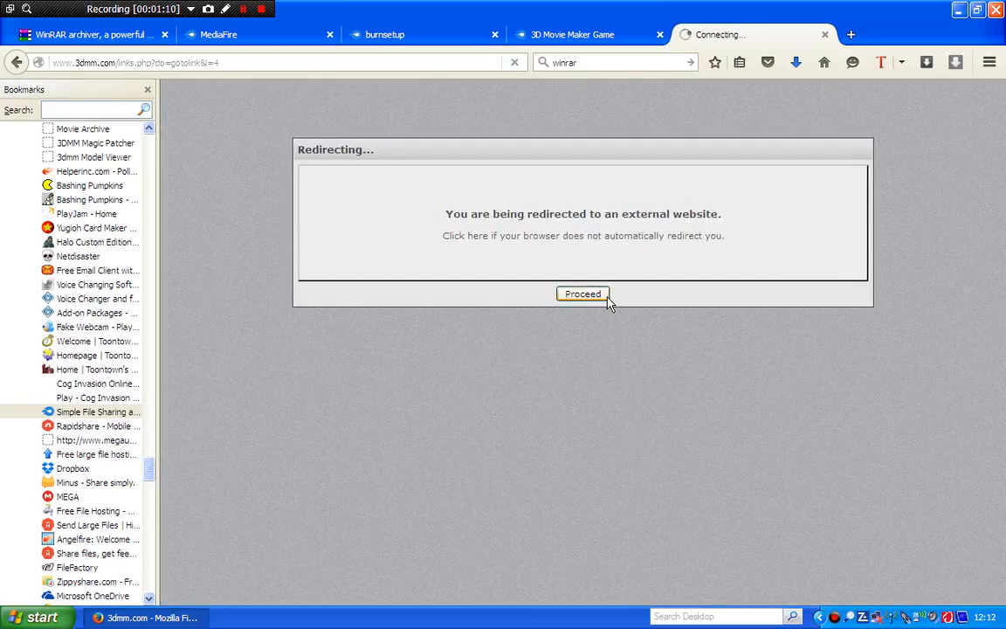
{"action": "left_click", "coordinate": [583, 293]}
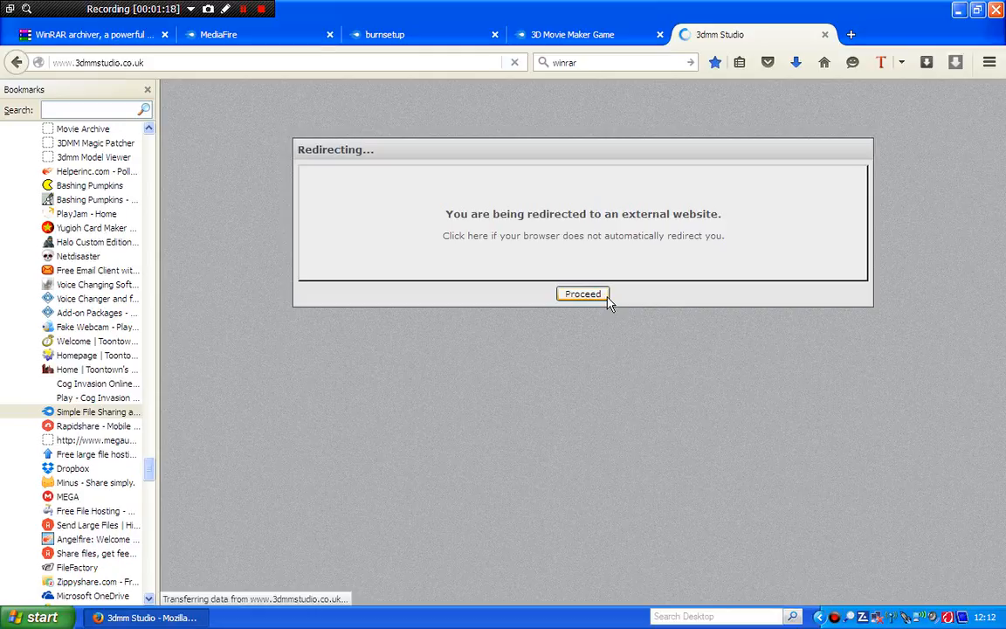
{"action": "left_click", "coordinate": [583, 293]}
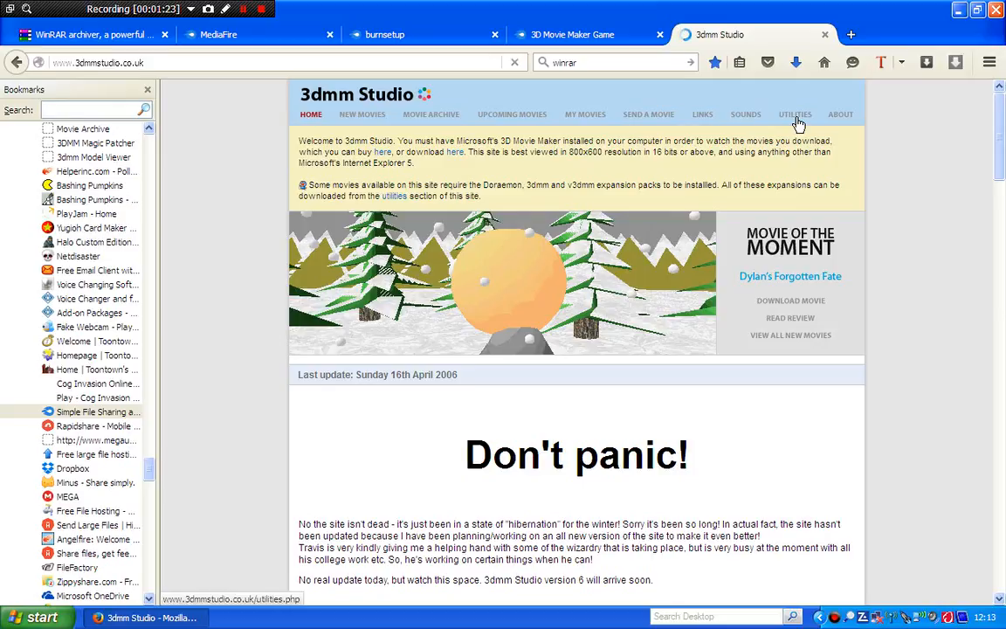
Go to the Utilities page and scroll down to the 3dmm No CD download entry.
{"action": "left_click", "coordinate": [796, 115]}
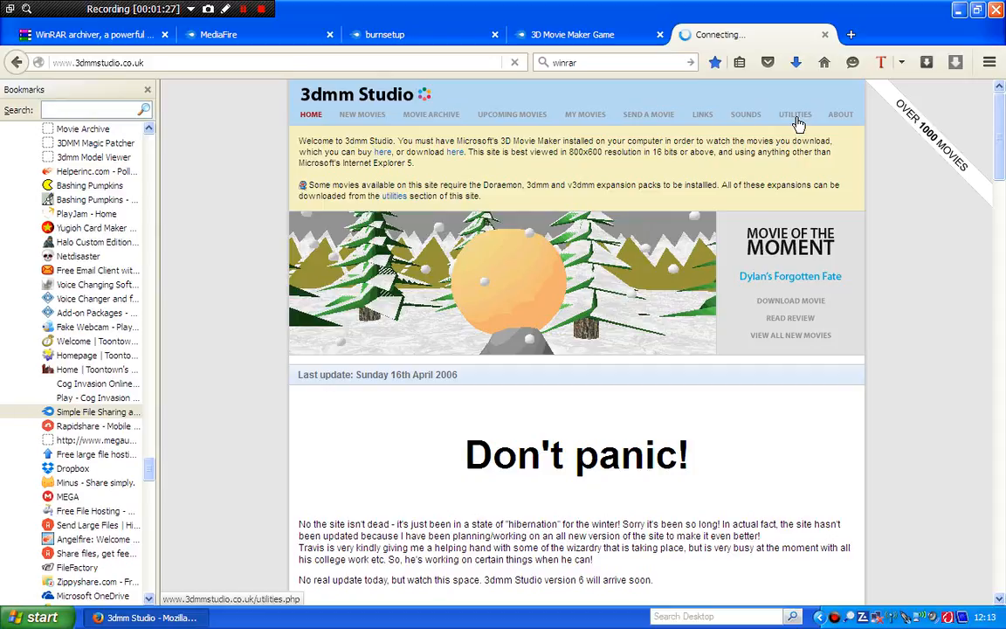
{"action": "left_click", "coordinate": [795, 114]}
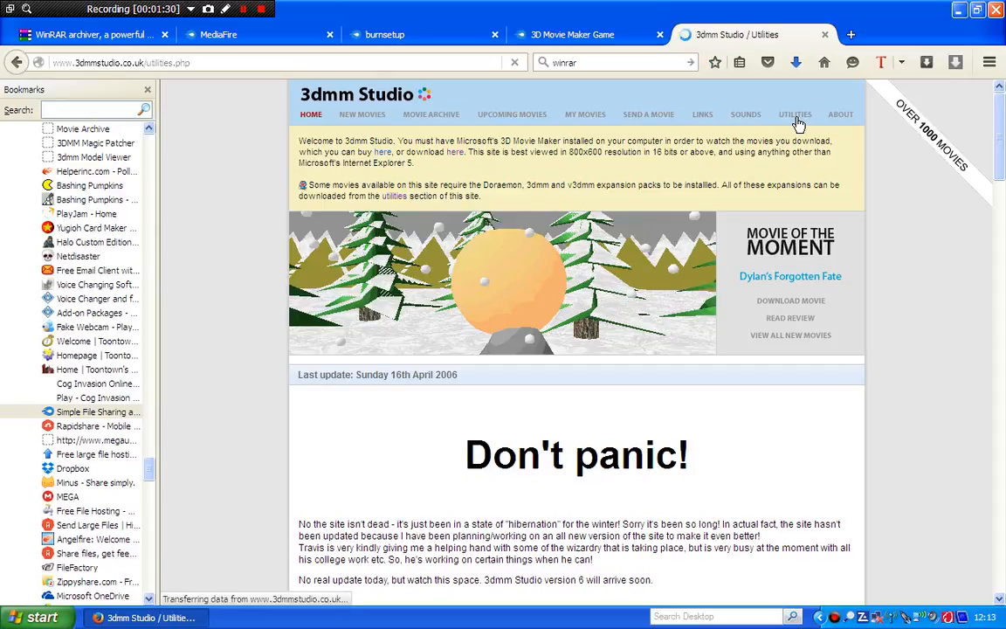
{"action": "left_click", "coordinate": [795, 115]}
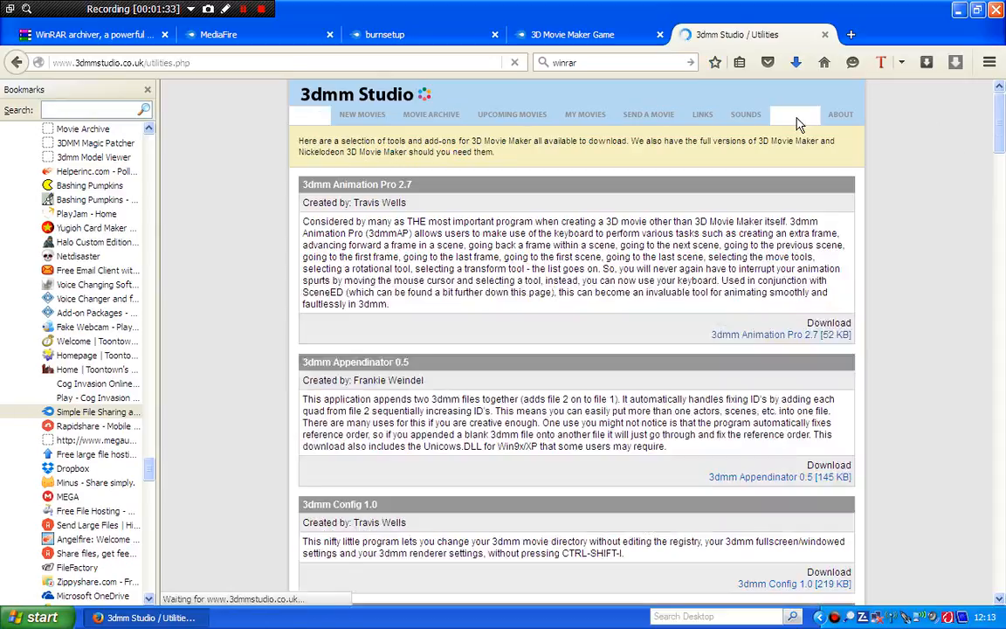
{"action": "left_click", "coordinate": [795, 114]}
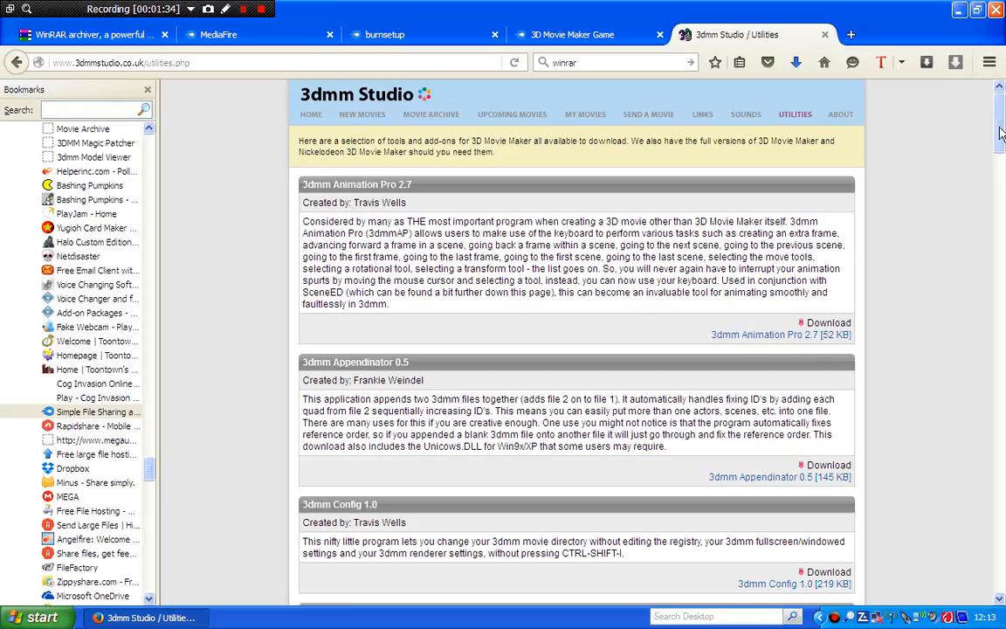
{"action": "scroll", "scroll_direction": "down", "scroll_amount": 3}
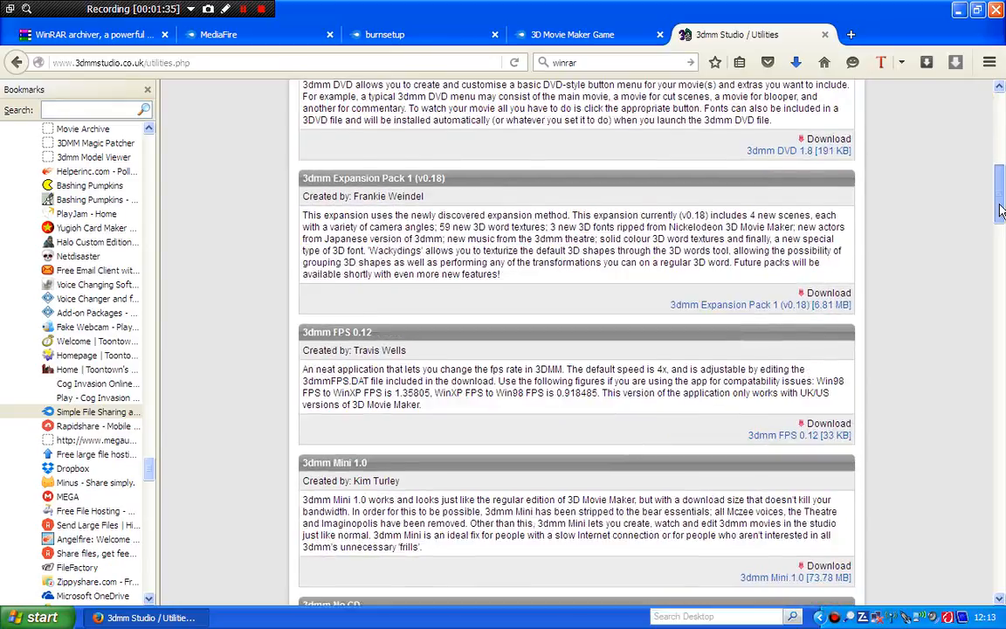
{"action": "scroll", "scroll_direction": "down", "scroll_amount": 3}
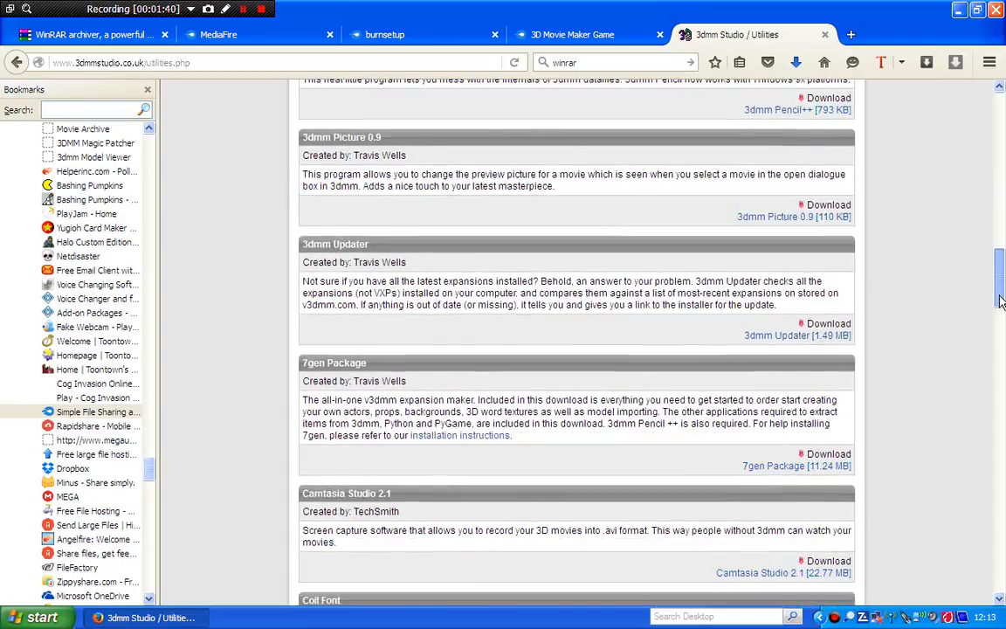
{"action": "scroll", "scroll_direction": "down", "scroll_amount": 3}
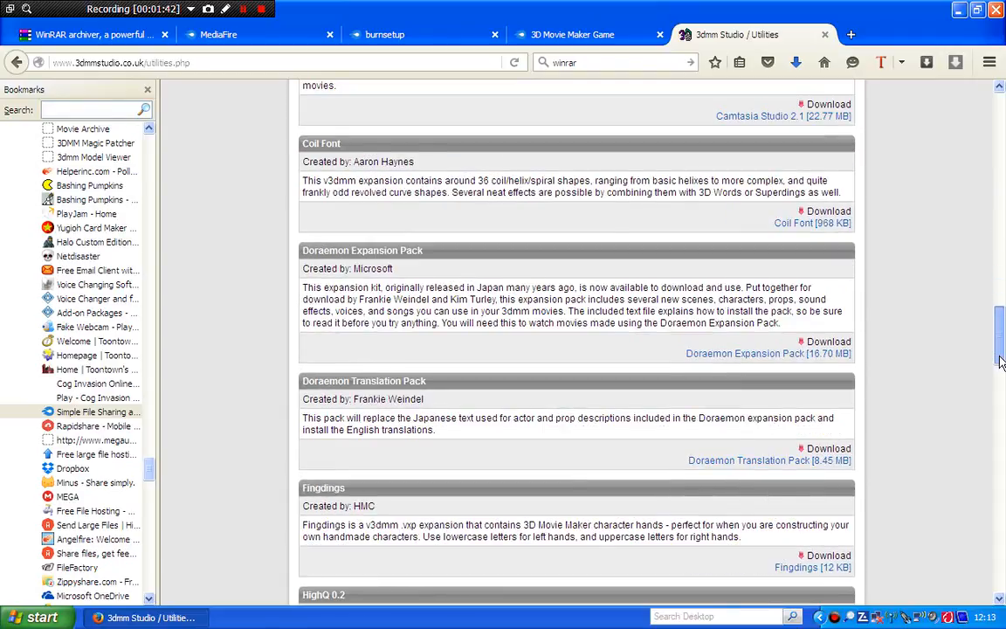
{"action": "scroll", "scroll_direction": "down", "scroll_amount": 3}
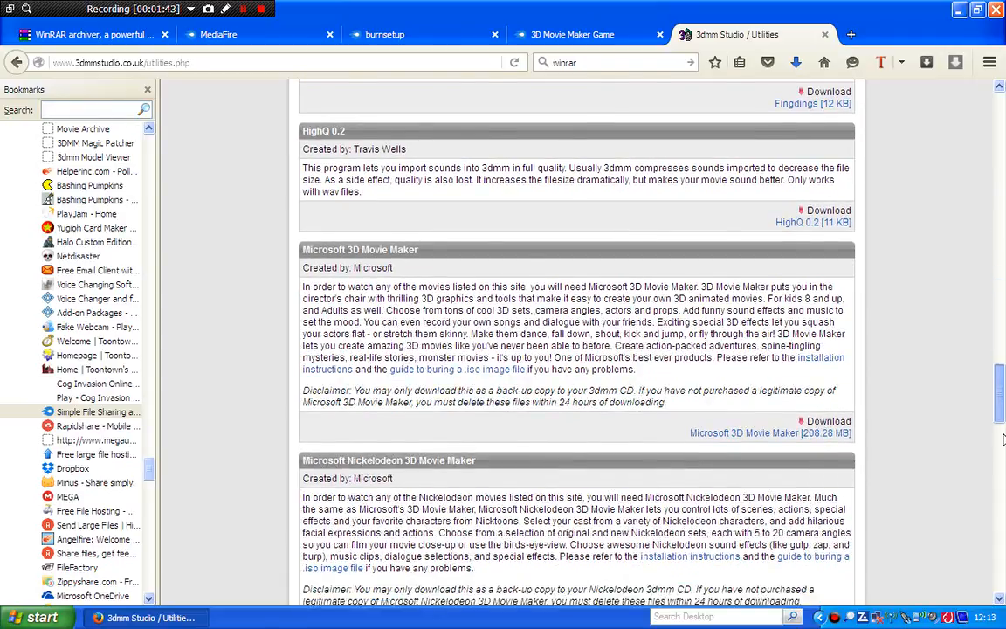
{"action": "scroll", "scroll_direction": "down", "scroll_amount": 3}
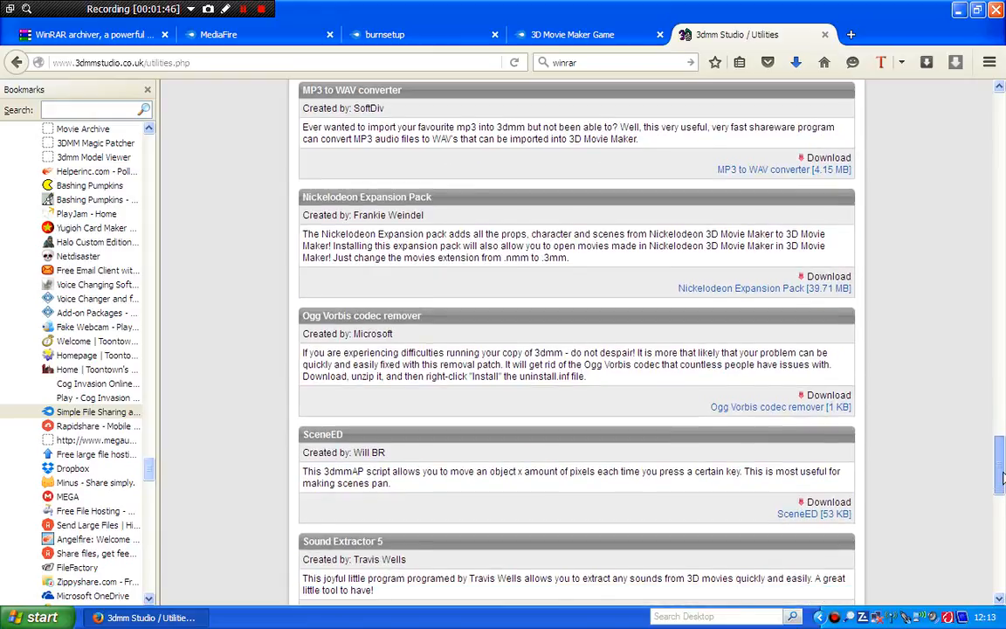
{"action": "scroll", "scroll_direction": "down", "scroll_amount": 3}
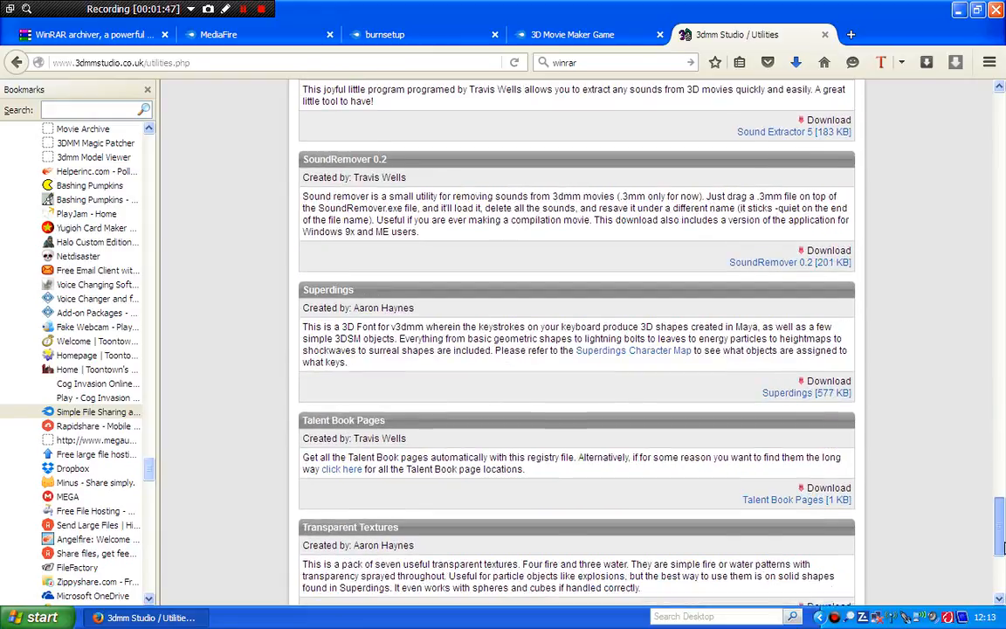
{"action": "scroll", "scroll_direction": "down", "scroll_amount": 3}
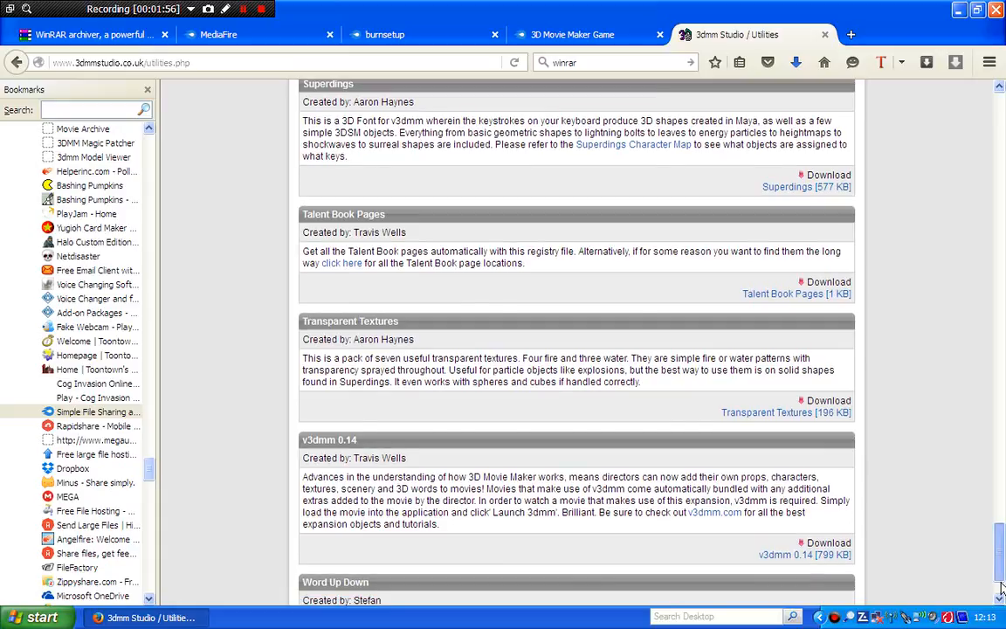
{"action": "scroll", "scroll_direction": "down", "scroll_amount": 3}
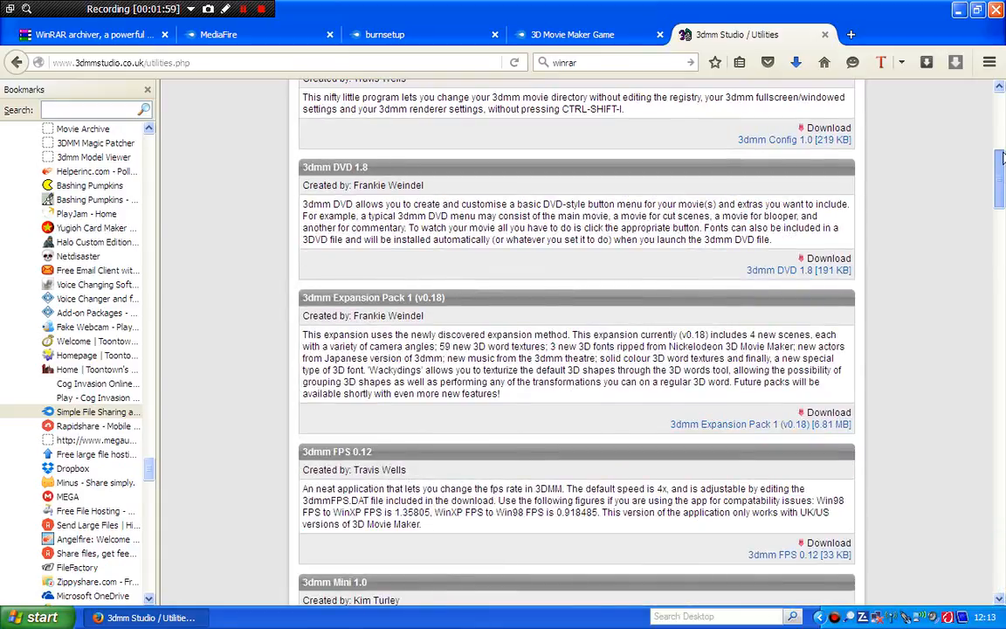
{"action": "scroll", "scroll_direction": "up", "scroll_amount": 3}
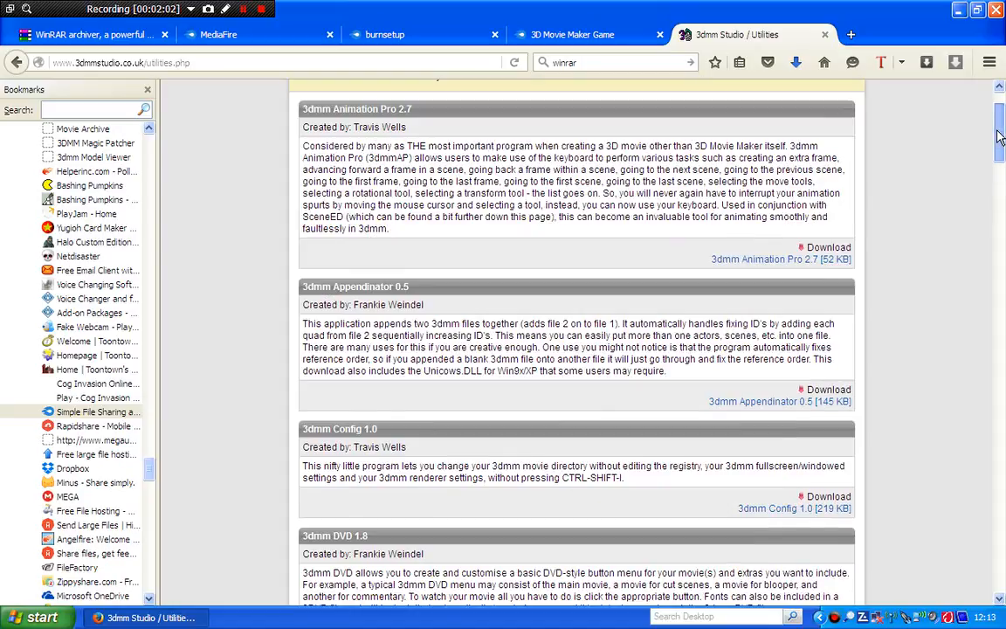
{"action": "scroll", "scroll_direction": "down", "scroll_amount": 3}
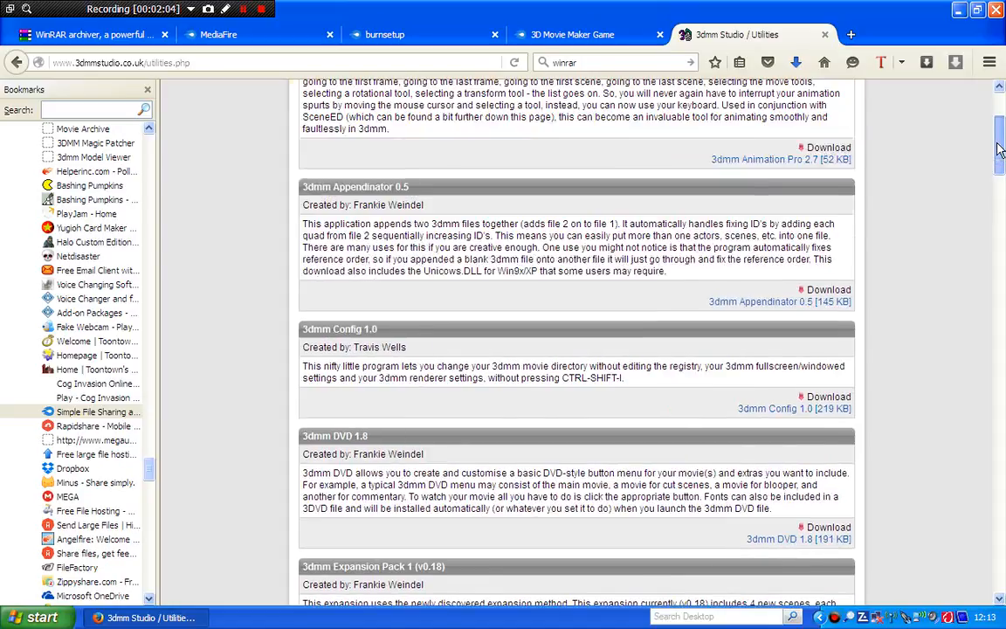
{"action": "scroll", "scroll_direction": "down", "scroll_amount": 3}
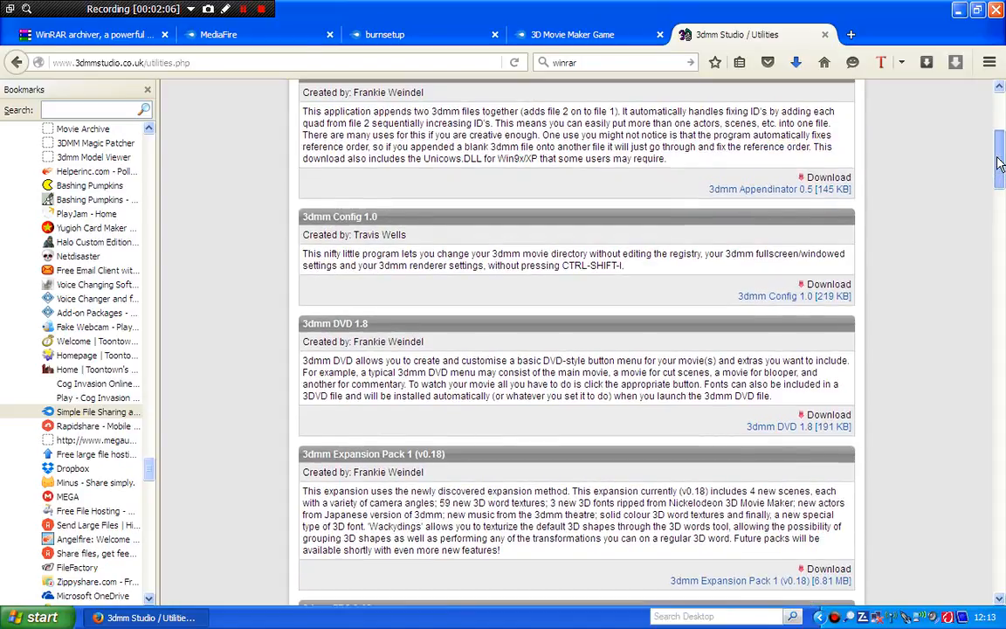
{"action": "scroll", "scroll_direction": "down", "scroll_amount": 3}
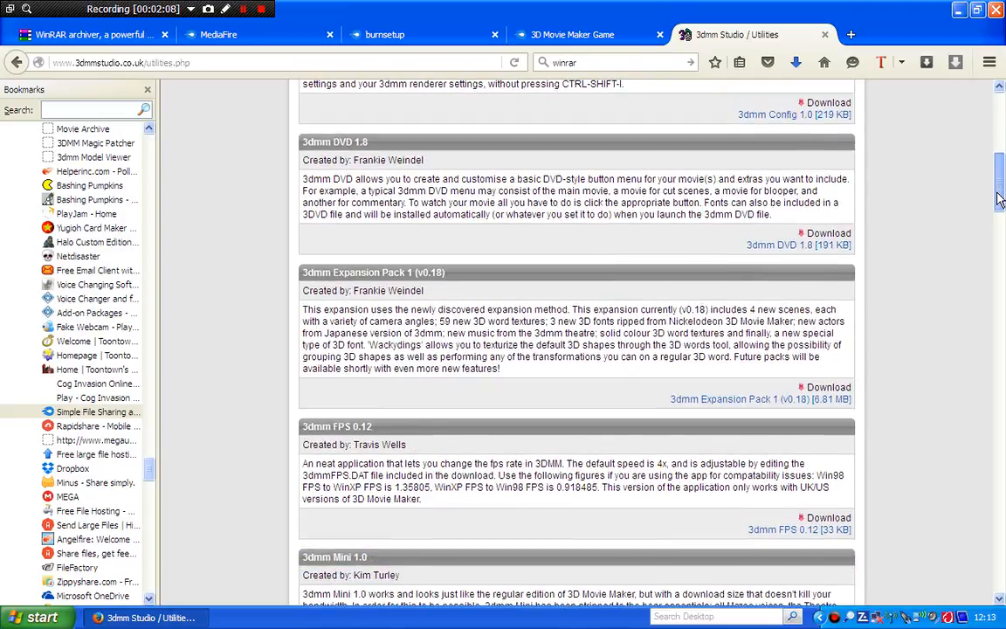
{"action": "scroll", "scroll_direction": "down", "scroll_amount": 3}
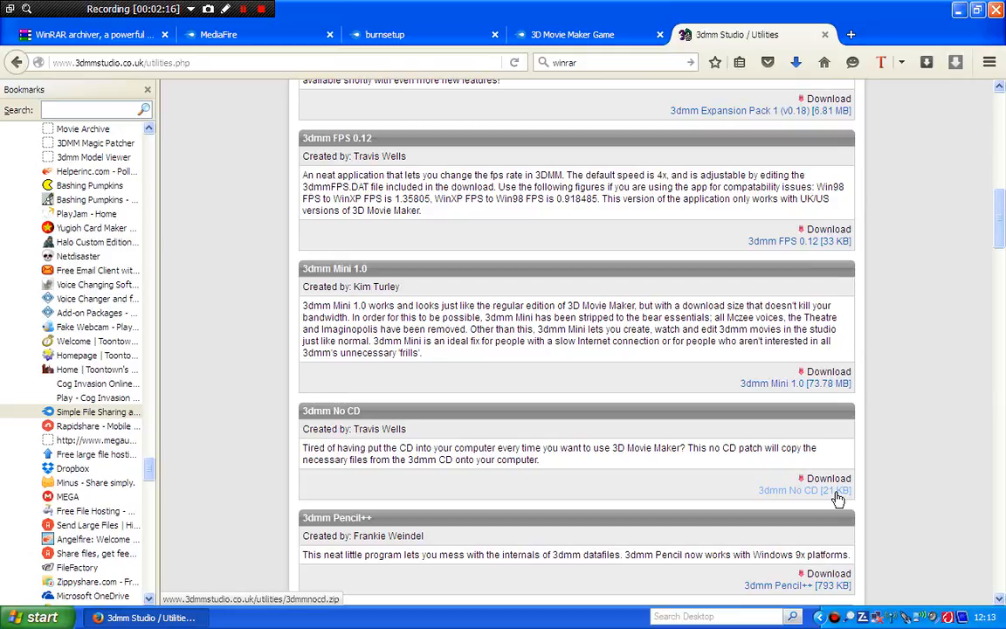
Download 3dmmnocd.zip from the 3dmm No CD link, choosing Save File.
{"action": "left_click", "coordinate": [827, 478]}
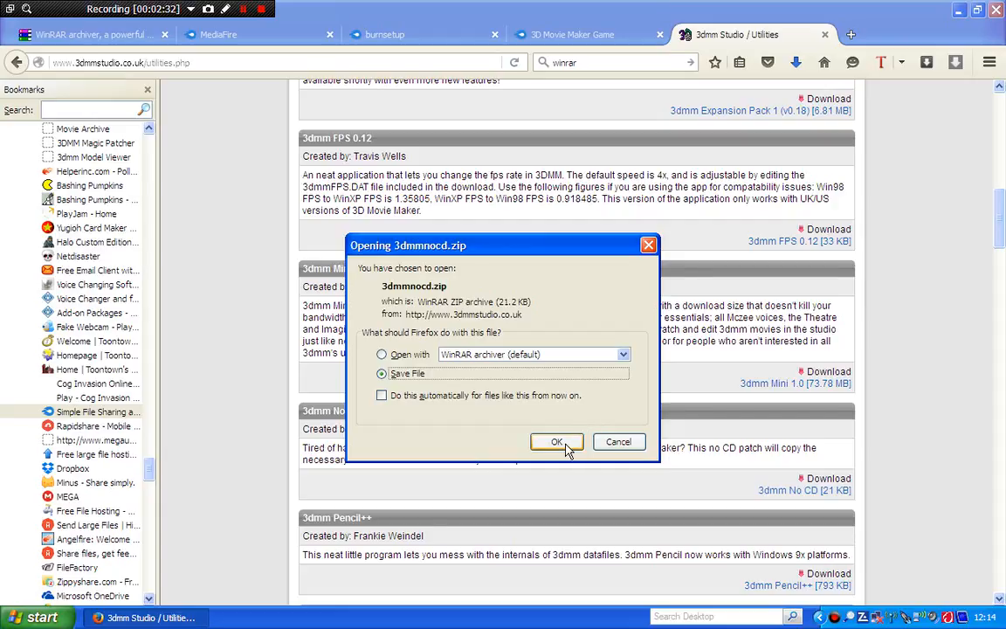
{"action": "left_click", "coordinate": [556, 441]}
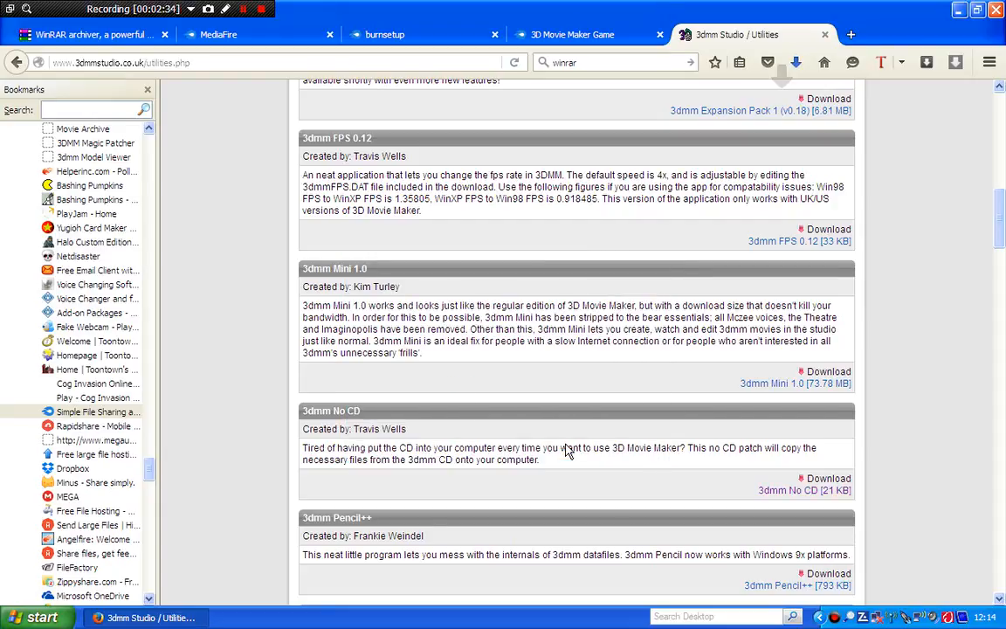
{"action": "left_click", "coordinate": [38, 617]}
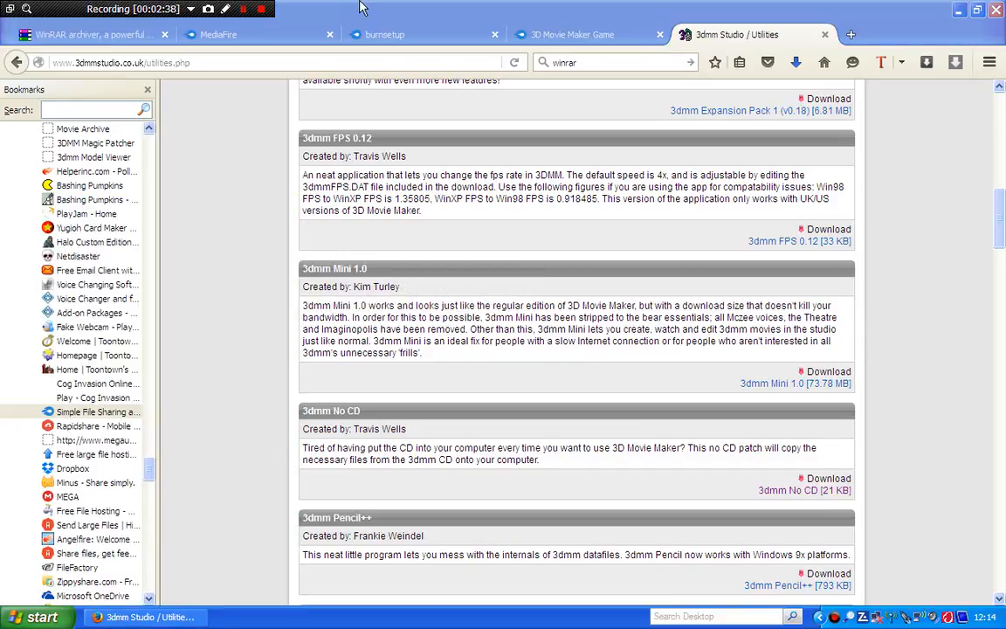
Open 3dmmnocd.zip in WinRAR and run 3dmmNoCD.exe from inside it.
{"action": "left_click", "coordinate": [253, 618]}
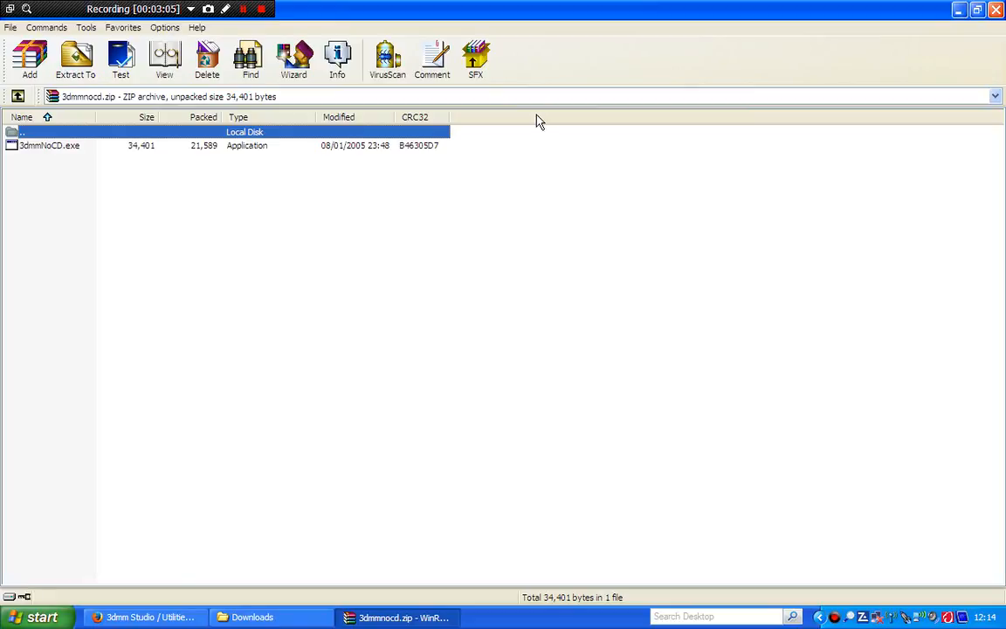
{"action": "mouse_move", "coordinate": [61, 152]}
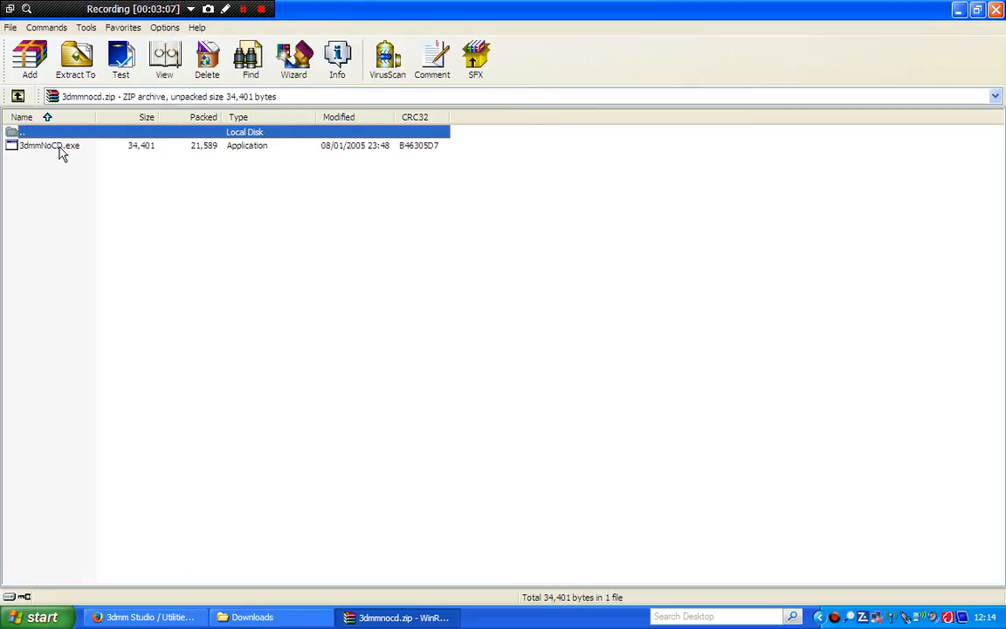
{"action": "left_click", "coordinate": [50, 145]}
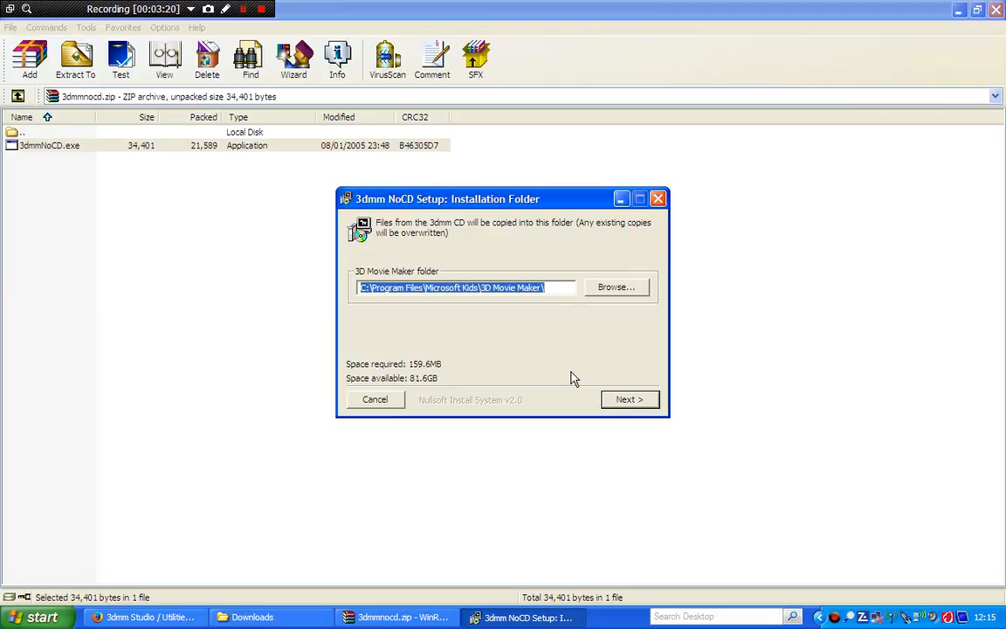
Install into C:\Program Files\Microsoft Kids\3D Movie Maker\, then close the completed setup.
{"action": "left_click", "coordinate": [629, 399]}
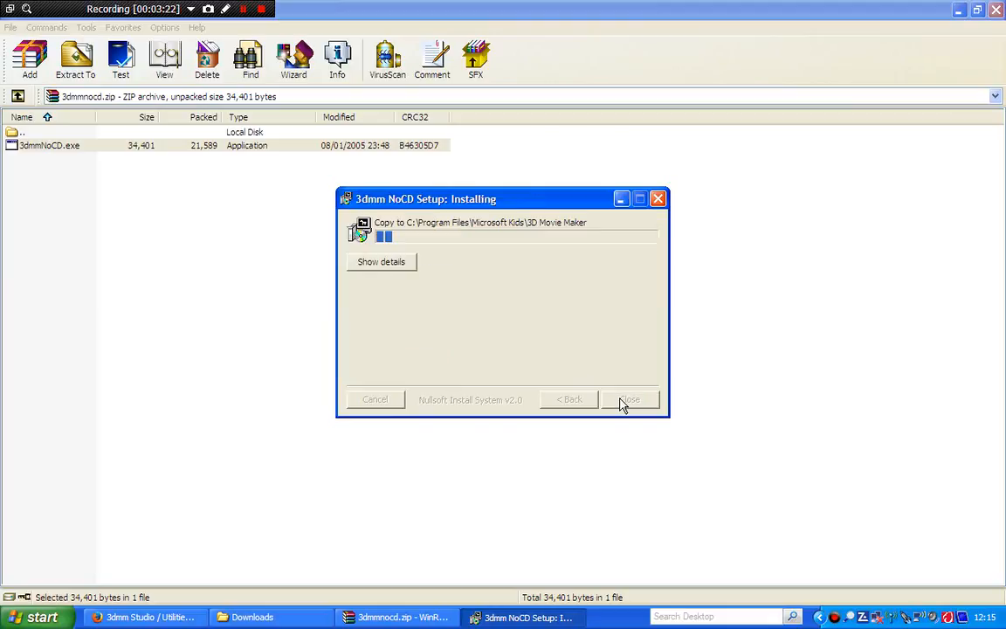
{"action": "mouse_move", "coordinate": [732, 367]}
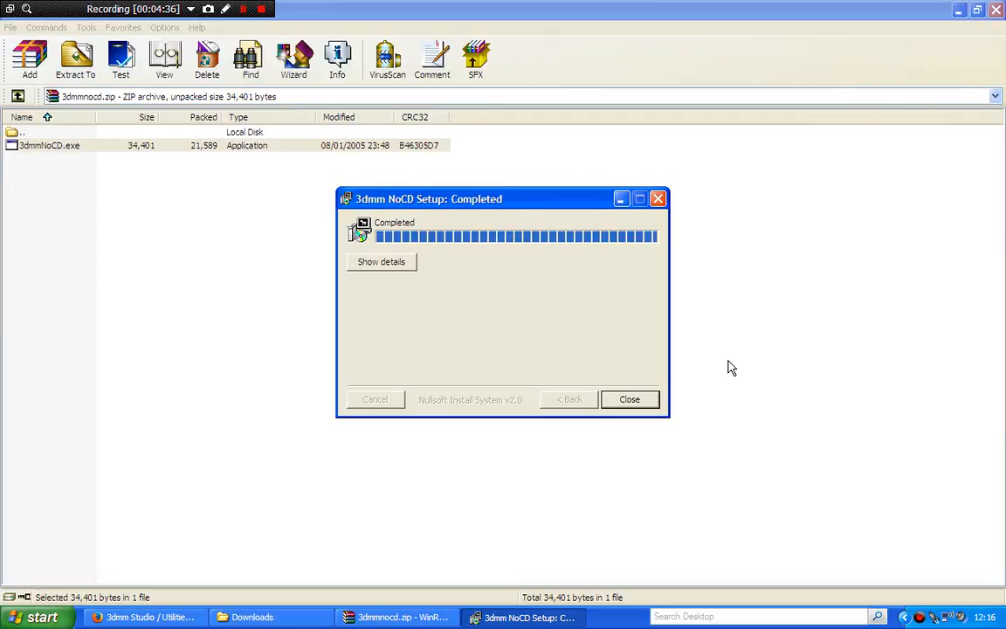
{"action": "mouse_move", "coordinate": [588, 343]}
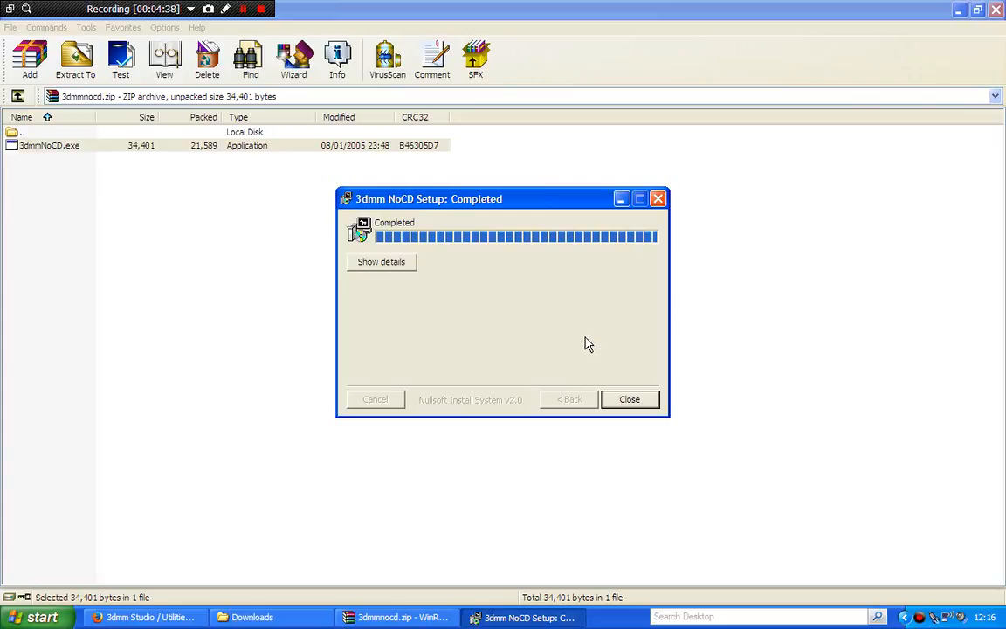
{"action": "left_click", "coordinate": [629, 400]}
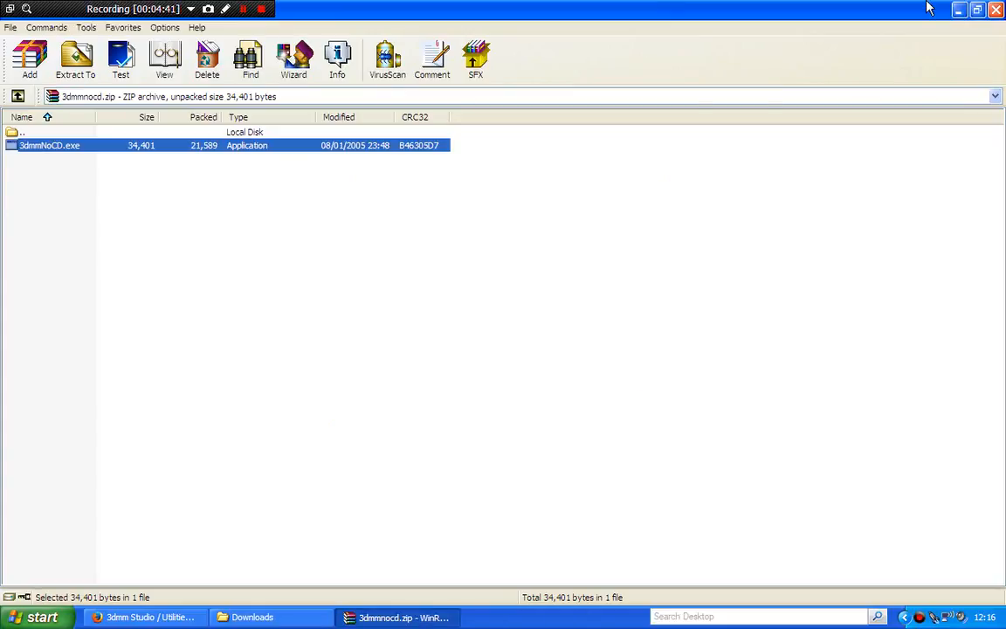
Close the WinRAR archive window to reveal the desktop.
{"action": "left_click", "coordinate": [252, 617]}
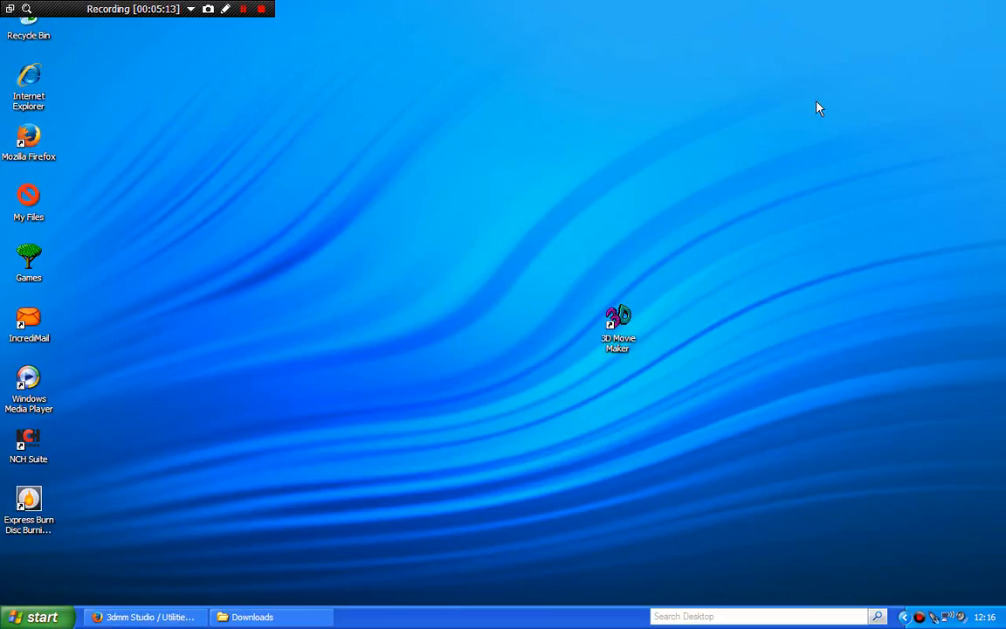
Launch 3D Movie Maker from its desktop shortcut, reaching the Microsoft Home splash.
{"action": "left_click", "coordinate": [619, 328]}
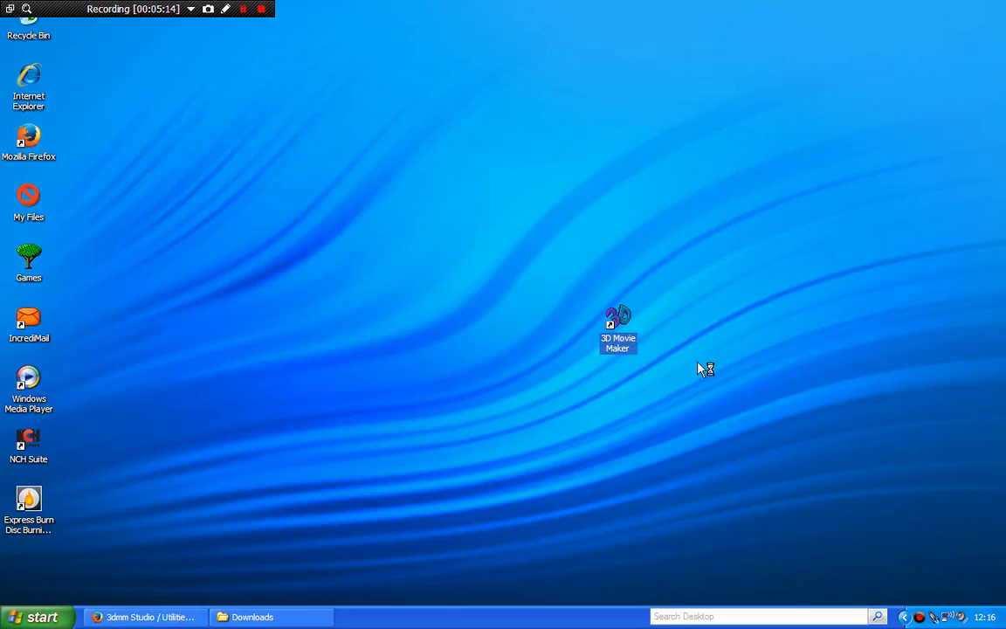
{"action": "mouse_move", "coordinate": [845, 393]}
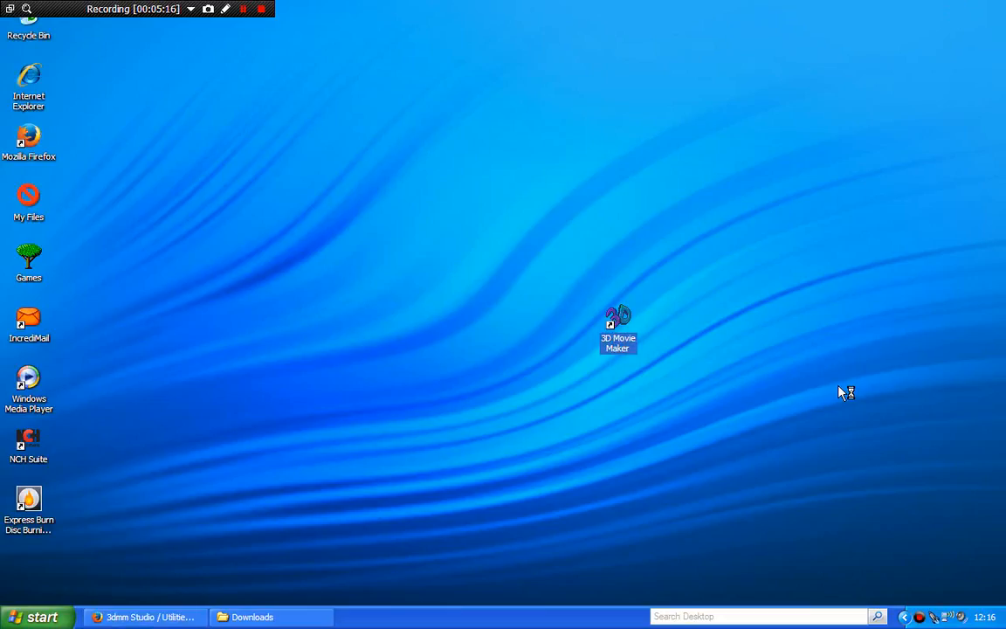
{"action": "double_click", "coordinate": [619, 319]}
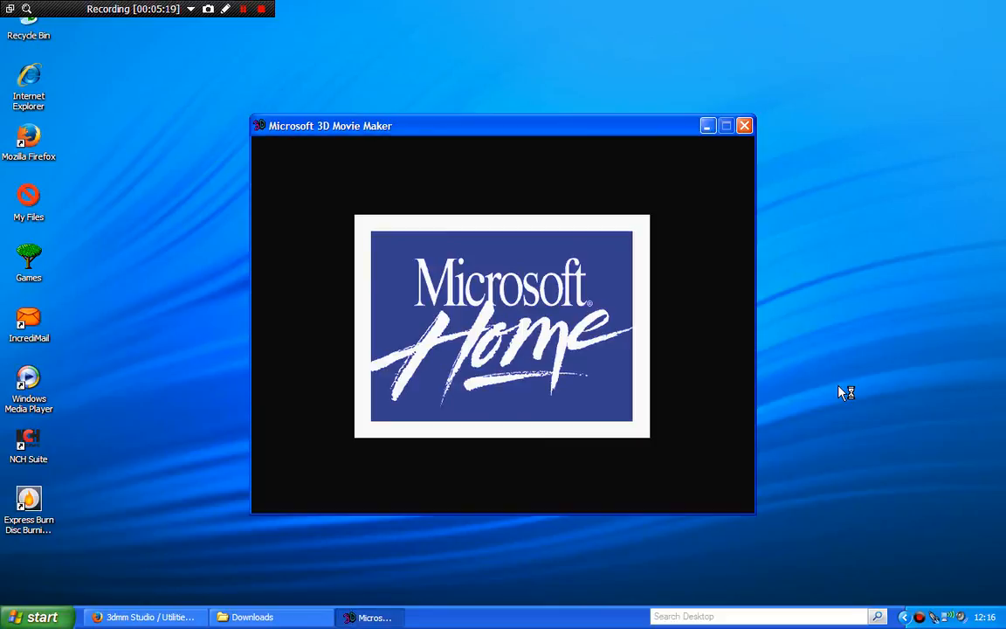